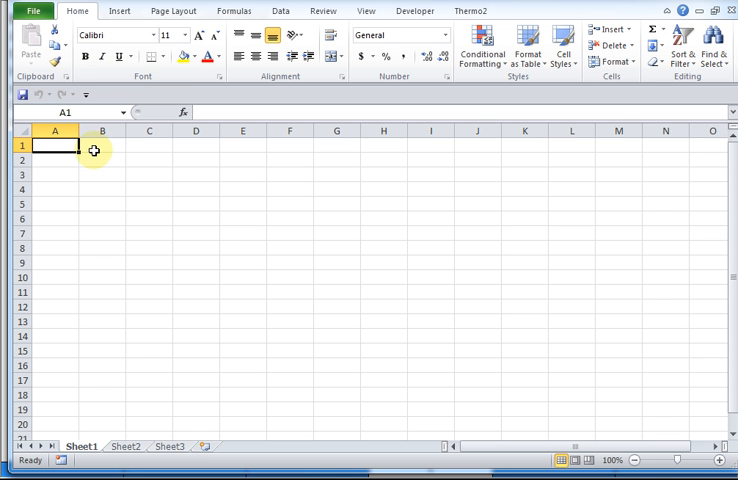
Enter 2 in B3 and 3 in B4, with B5 computing =2+3 to show 5
click(102, 145)
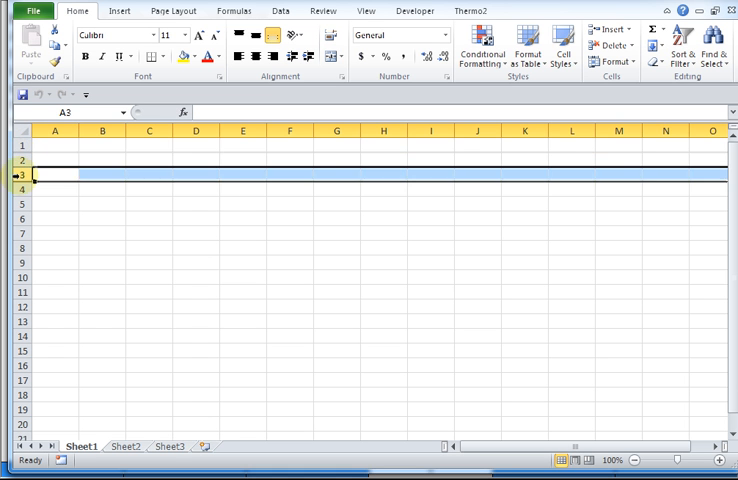
click(102, 131)
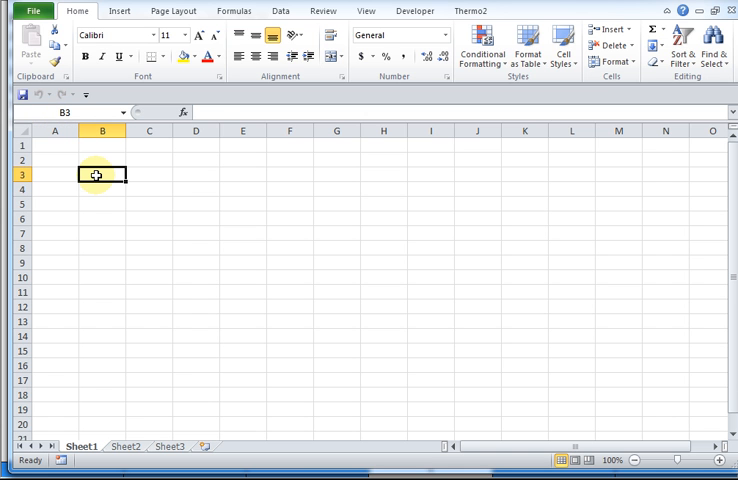
click(148, 174)
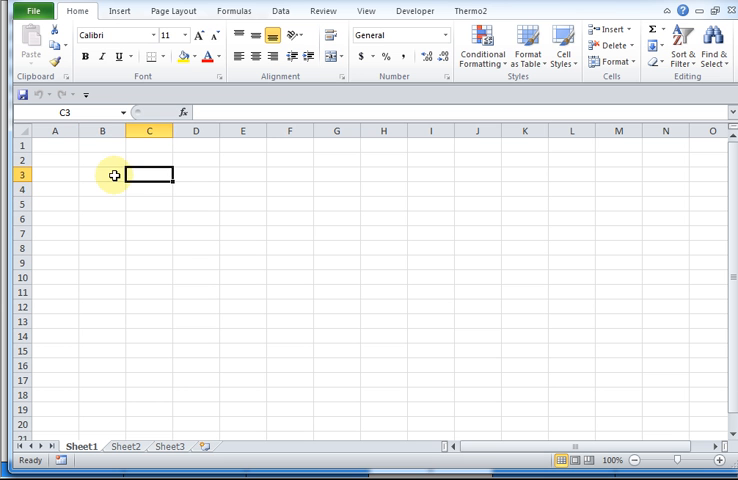
click(102, 175)
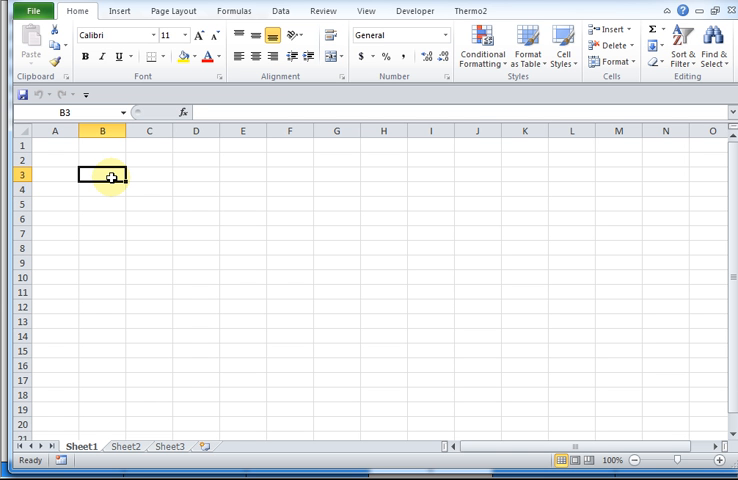
text(2)
click(102, 204)
text(=)
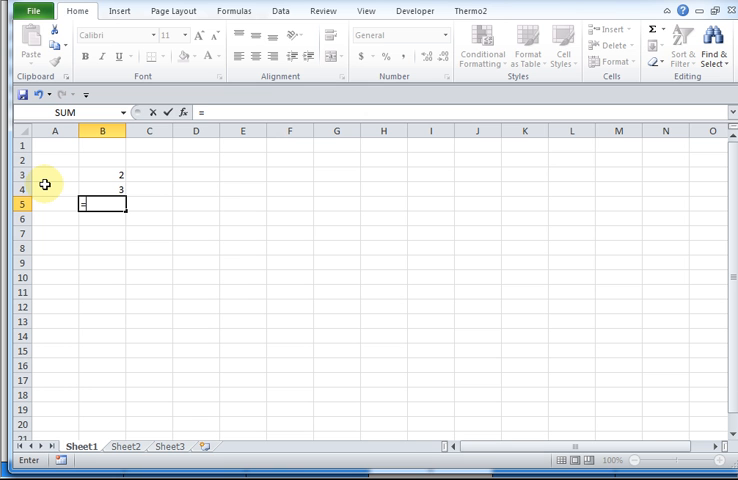
text(2)
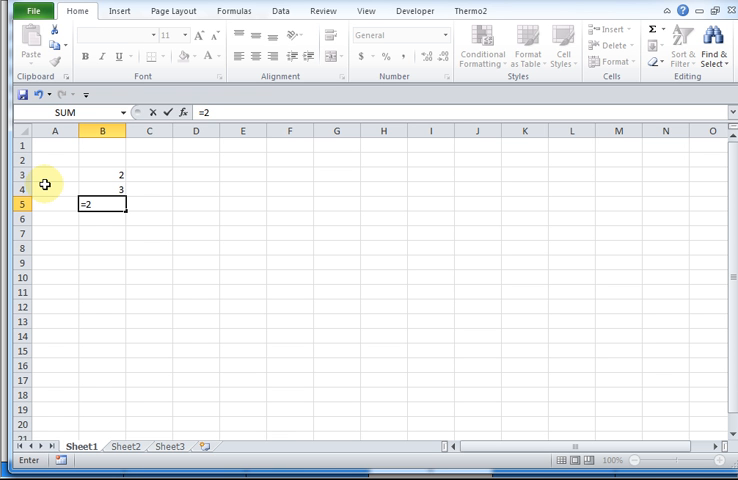
text(+3)
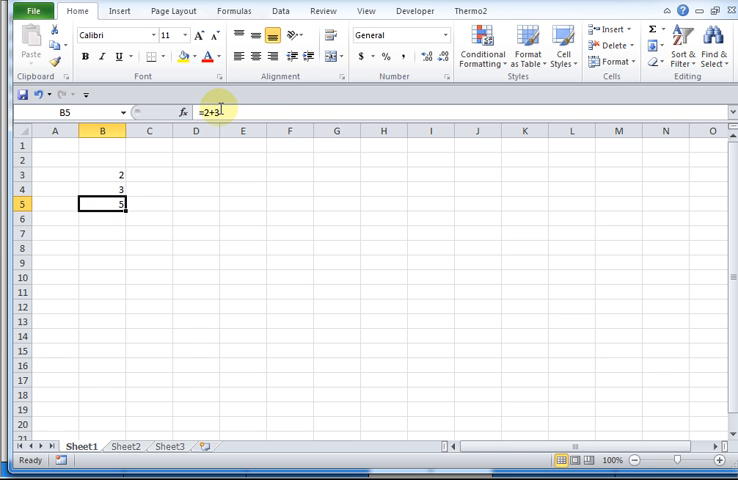
mouse_move(220, 111)
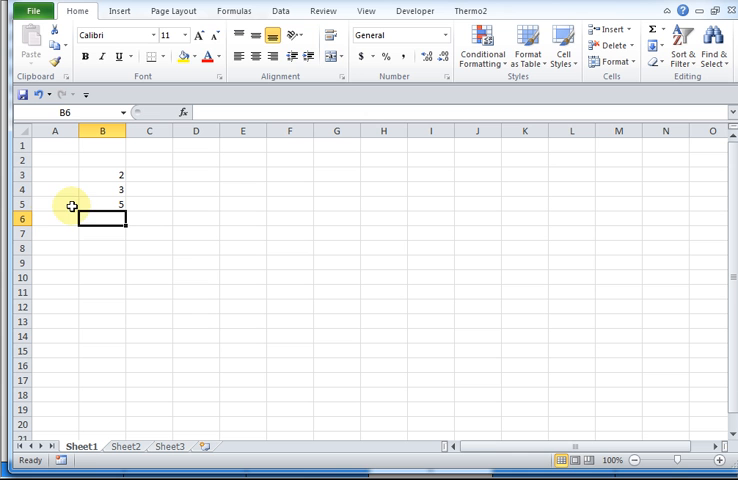
Enter =B3+B4 in B6, referencing the two input cells to show 5
text(=)
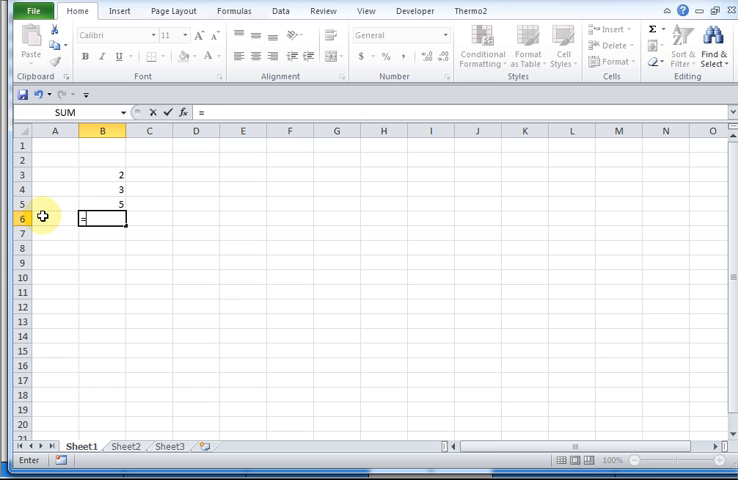
click(105, 175)
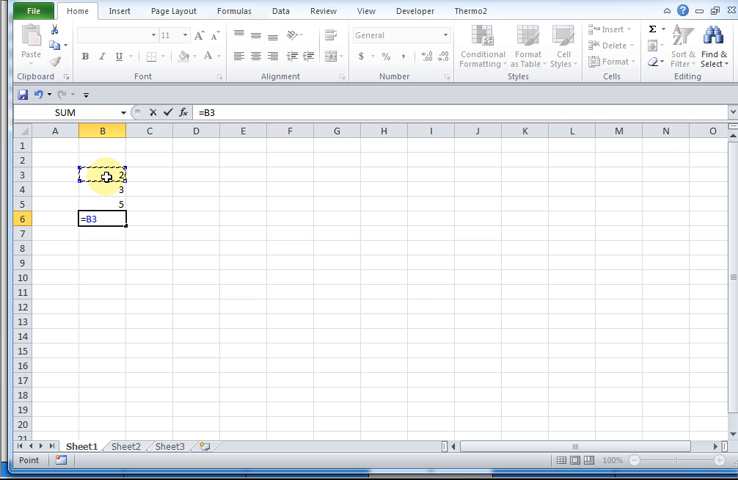
text(+)
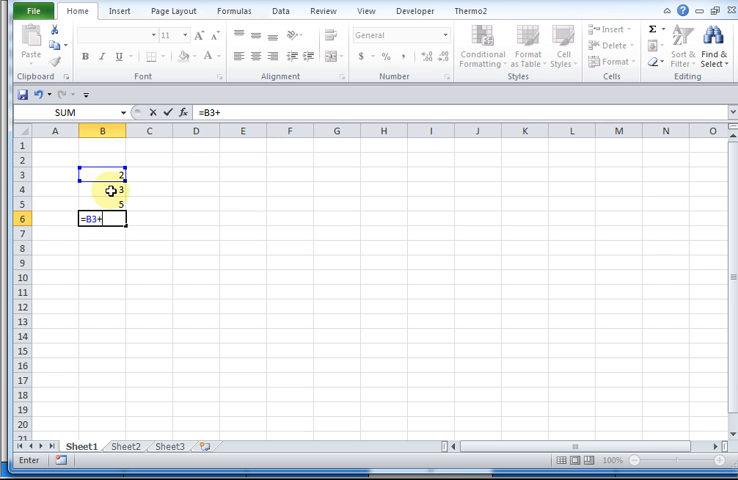
click(103, 190)
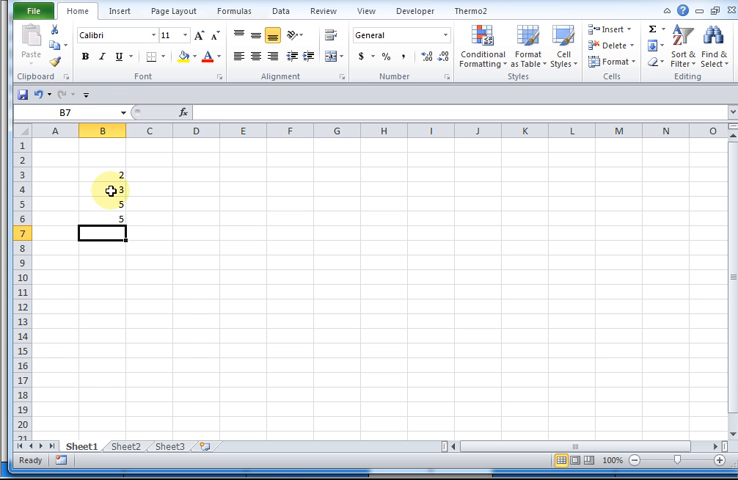
Write the formula =B6^2 in B7 to square B6's value
text(=)
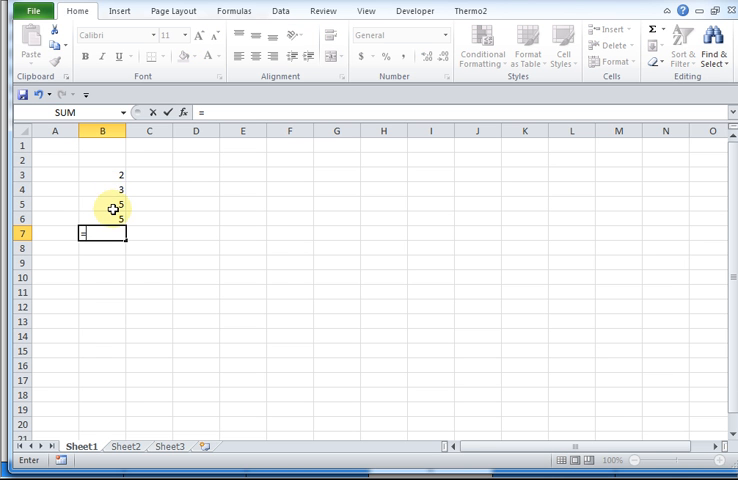
click(103, 218)
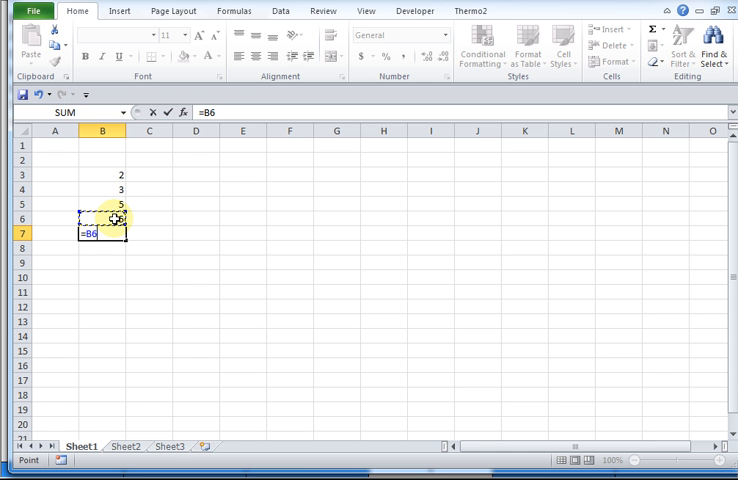
text(*)
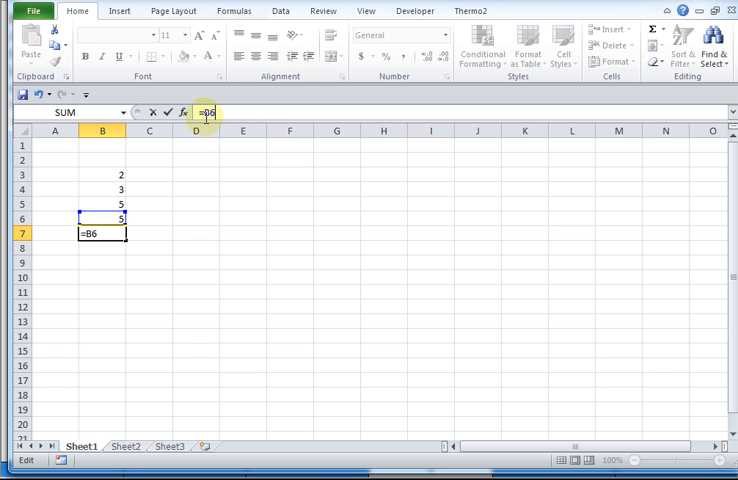
text(^)
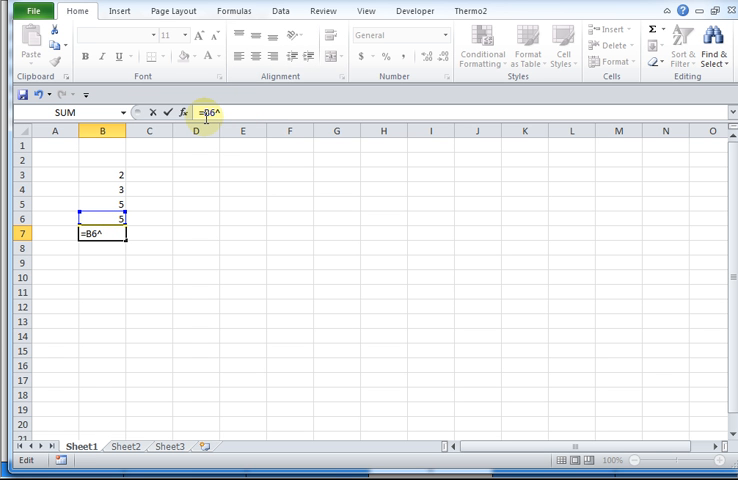
text(2)
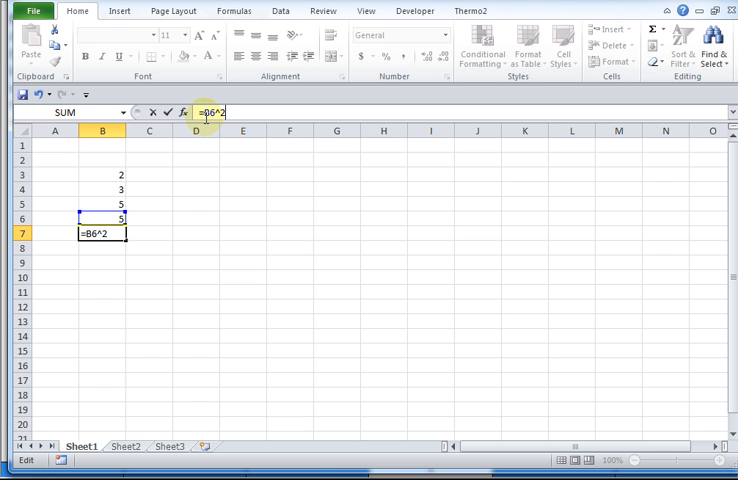
key(Enter)
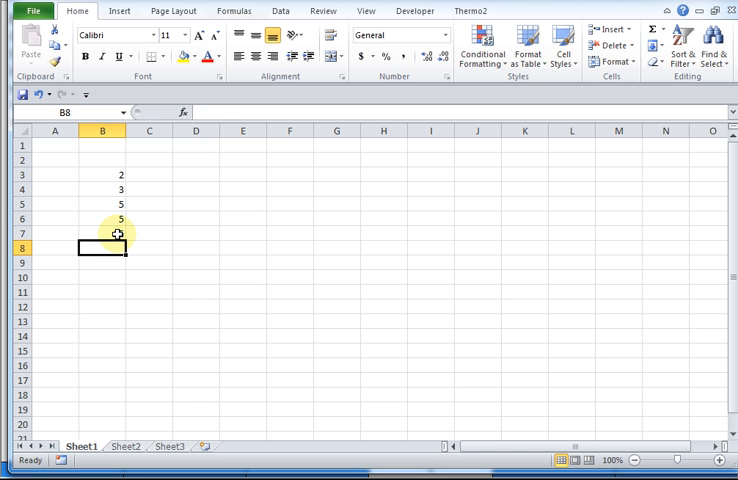
text(=B6^2)
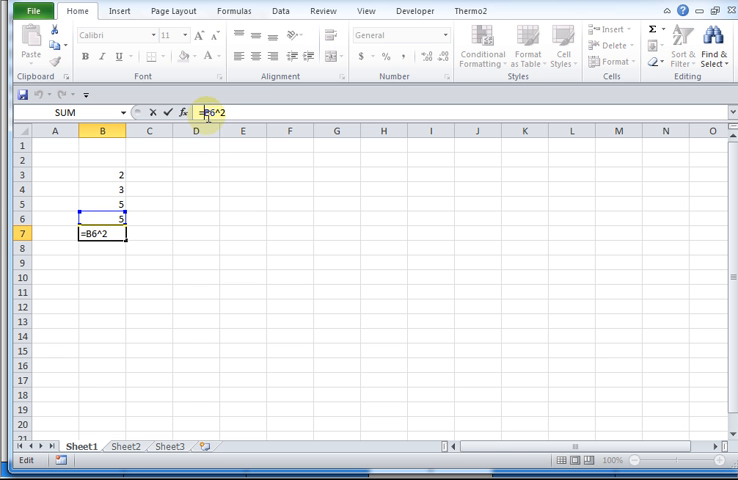
Start wrapping B7's formula in a square root, typing =sqrt(B6^2
text(srt()
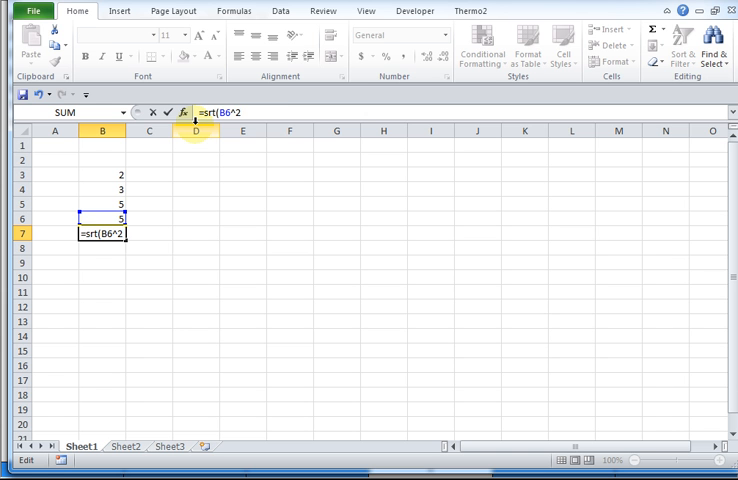
text(q)
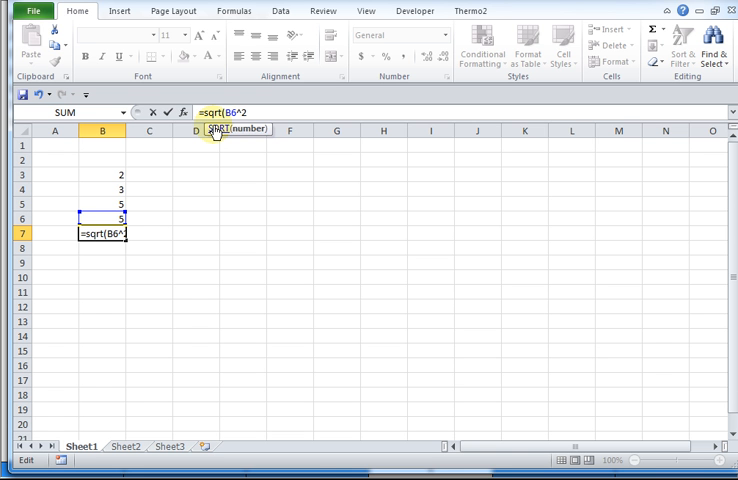
mouse_move(216, 132)
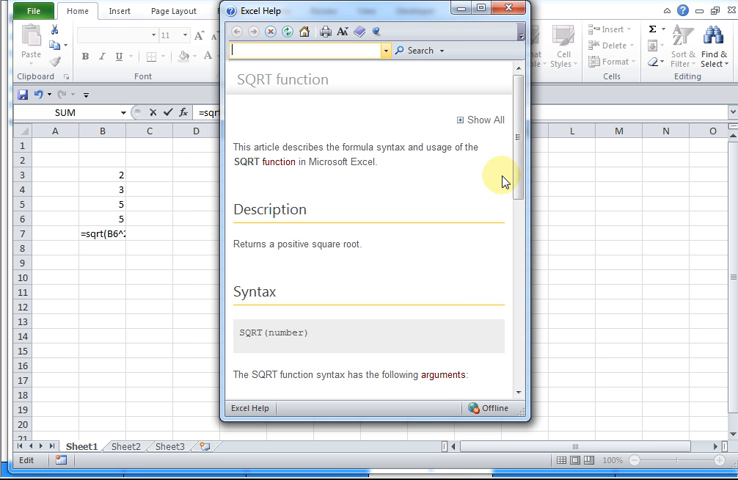
Read through the SQRT help article's examples, then close the help window
scroll(down, 3)
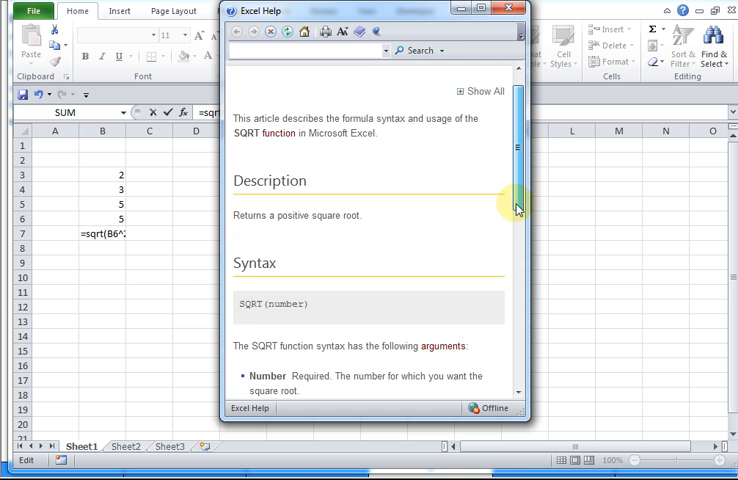
scroll(down, 3)
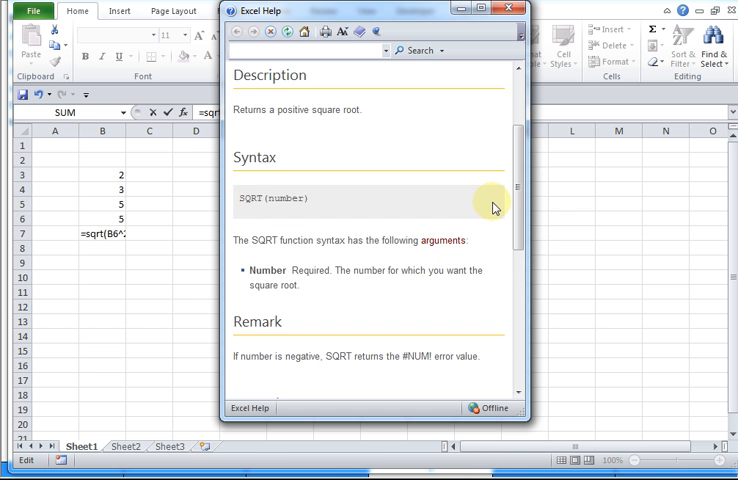
scroll(down, 3)
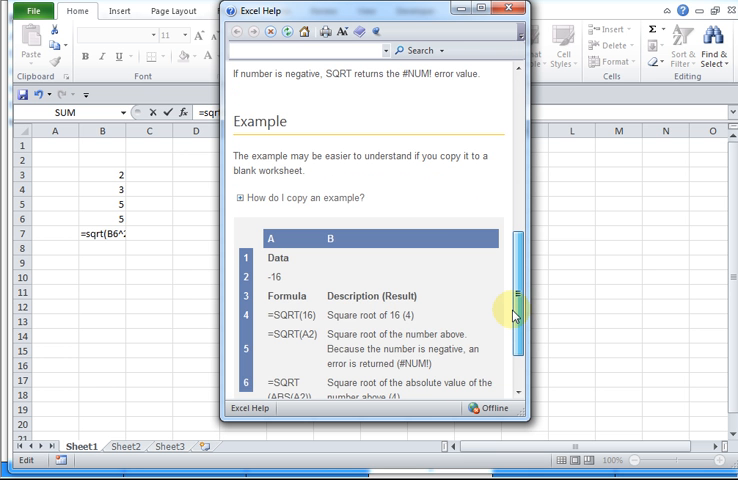
scroll(down, 3)
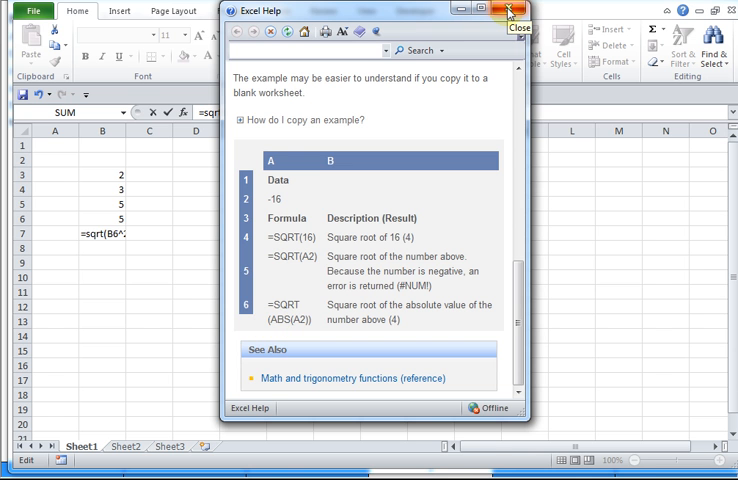
click(509, 11)
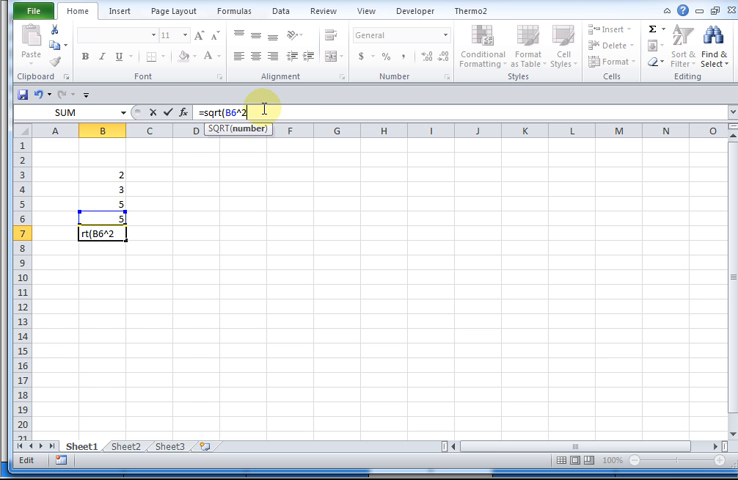
Commit =SQRT(B6^2) in B7 showing 5, and review the formulas in B7 and B6
key(enter)
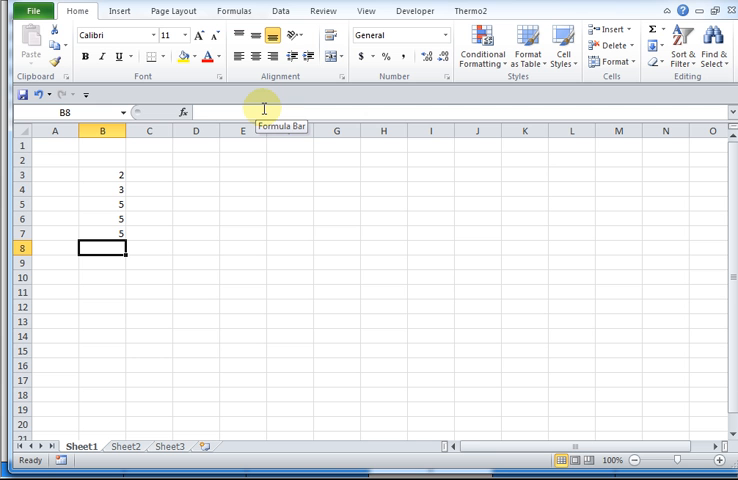
mouse_move(191, 183)
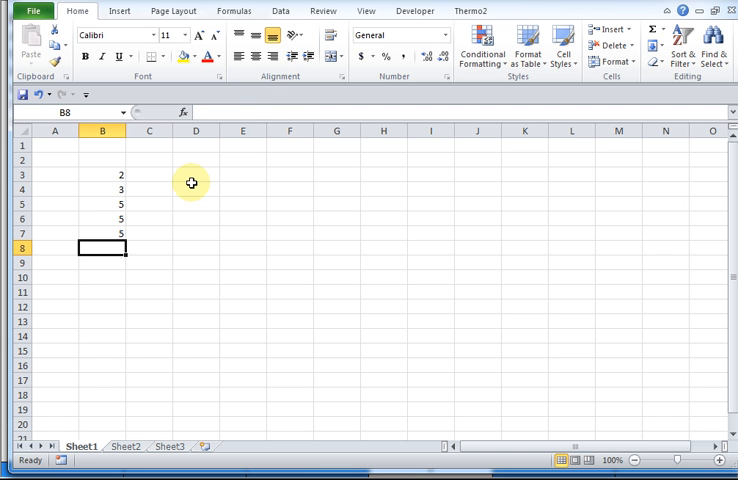
click(101, 233)
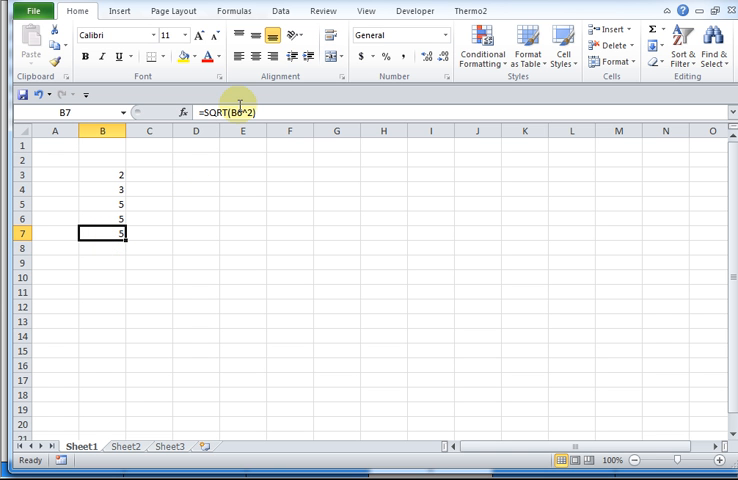
mouse_move(240, 111)
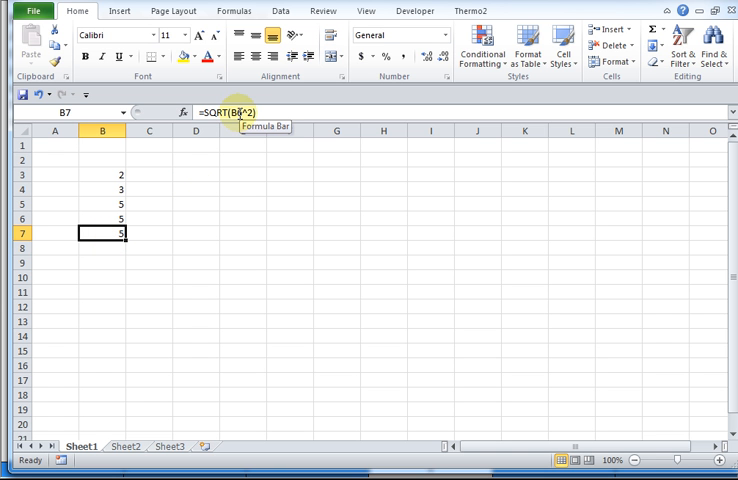
click(101, 219)
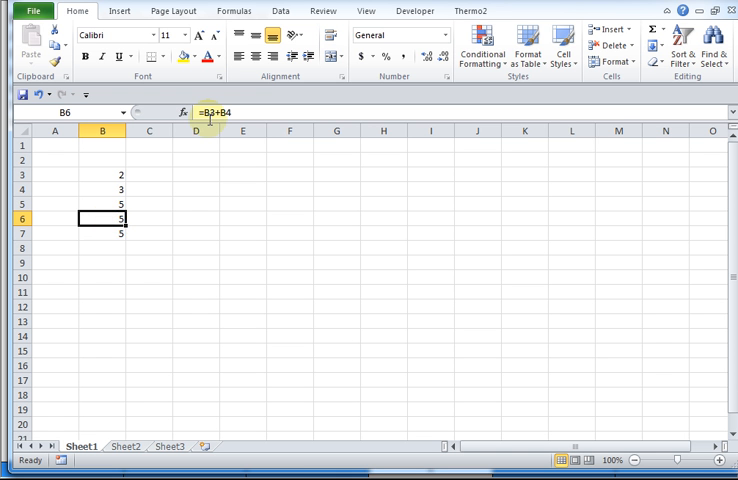
click(102, 174)
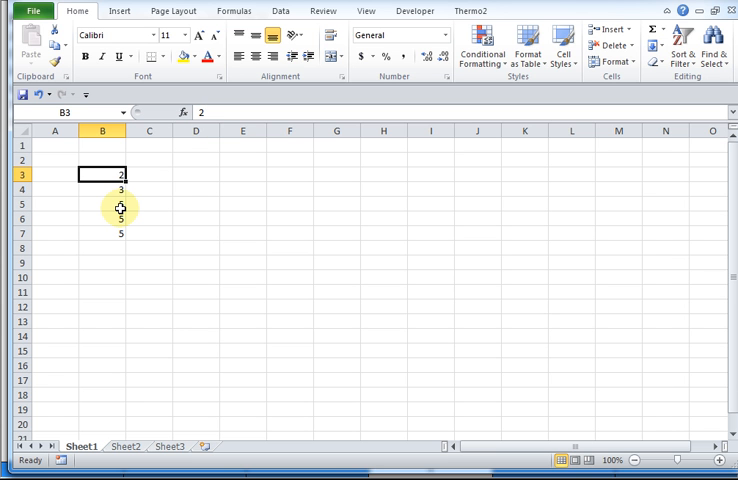
Change B3 to 4 so B6 and B7 recalculate to 7
text(4)
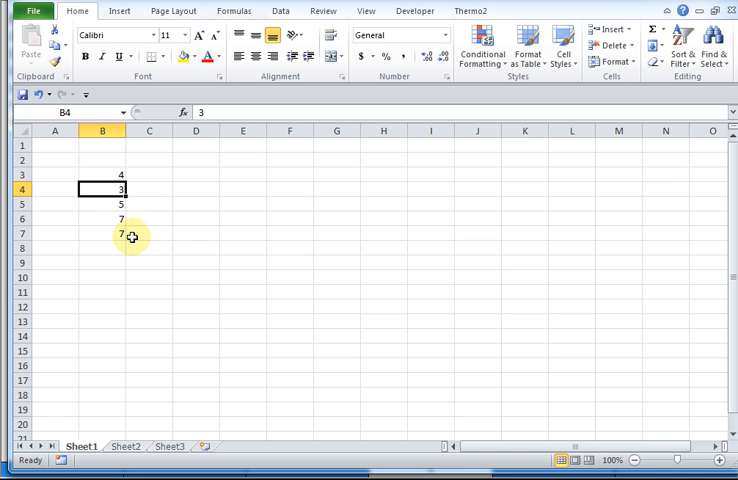
mouse_move(114, 245)
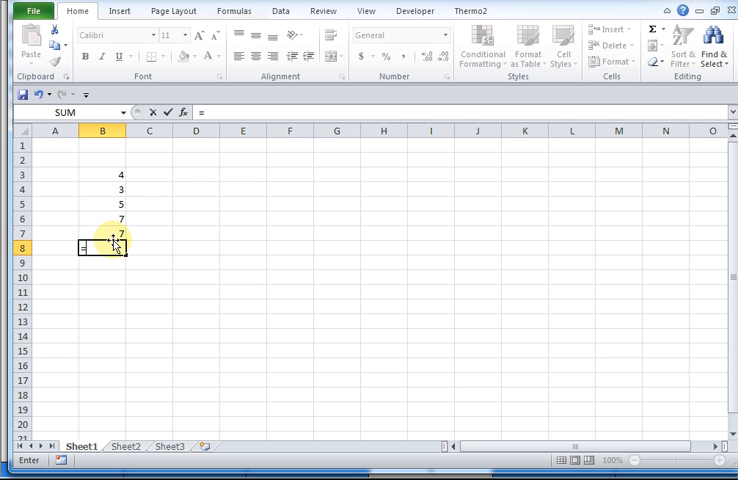
Start a formula =hyp in B8 and bring up the Insert Function dialog
text(=hyp)
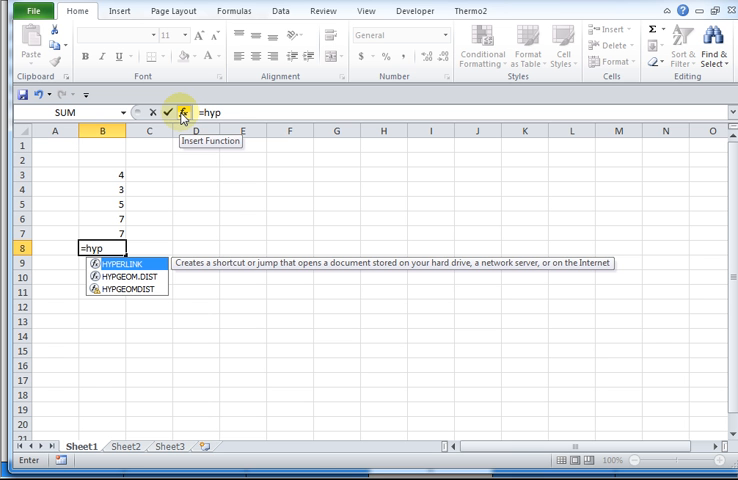
click(182, 112)
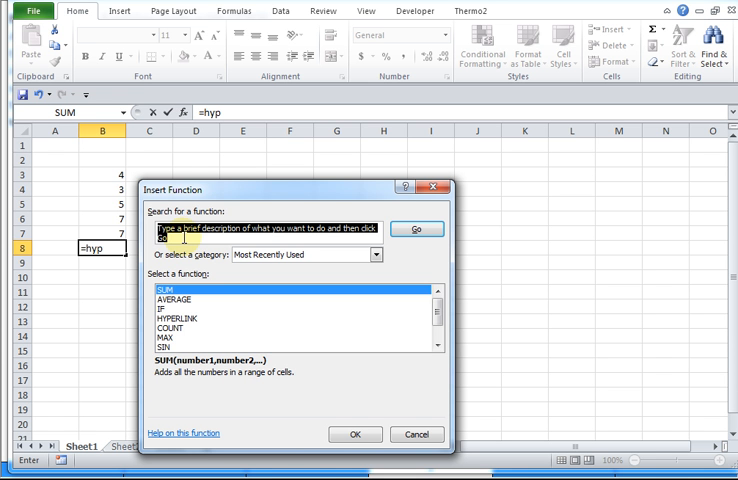
Search functions for 'hyperbol', read the SINH and TANH descriptions, then cancel
text(hyperbol)
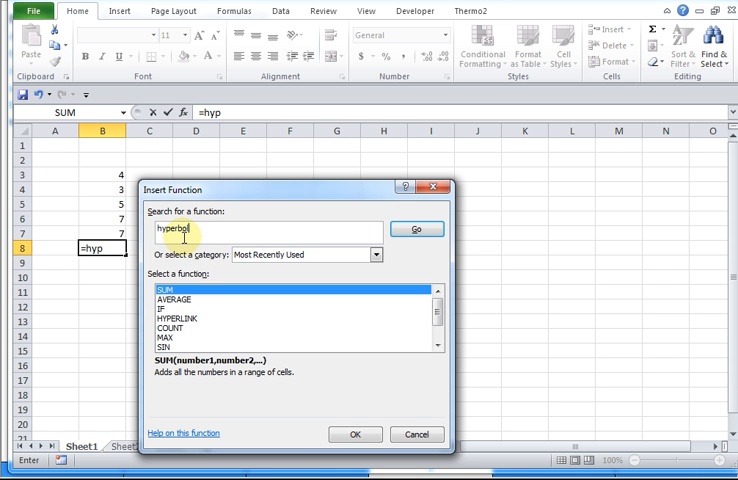
click(416, 230)
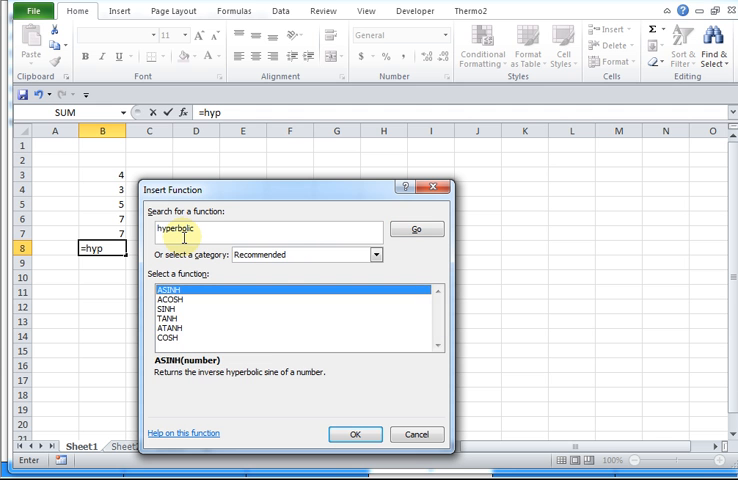
mouse_move(170, 304)
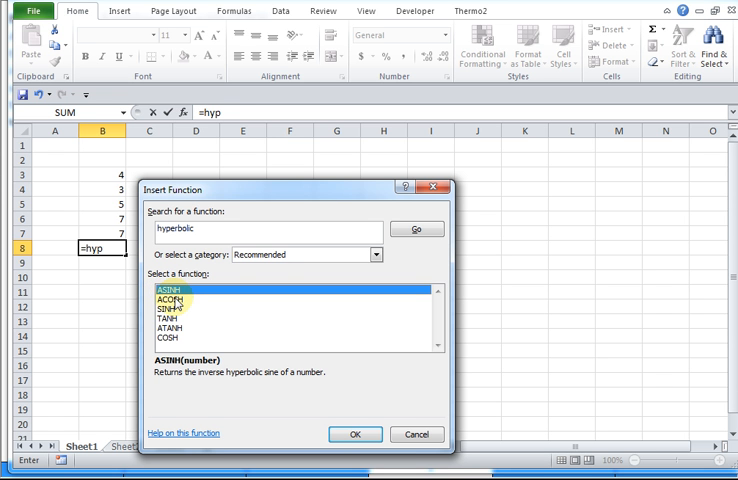
mouse_move(274, 381)
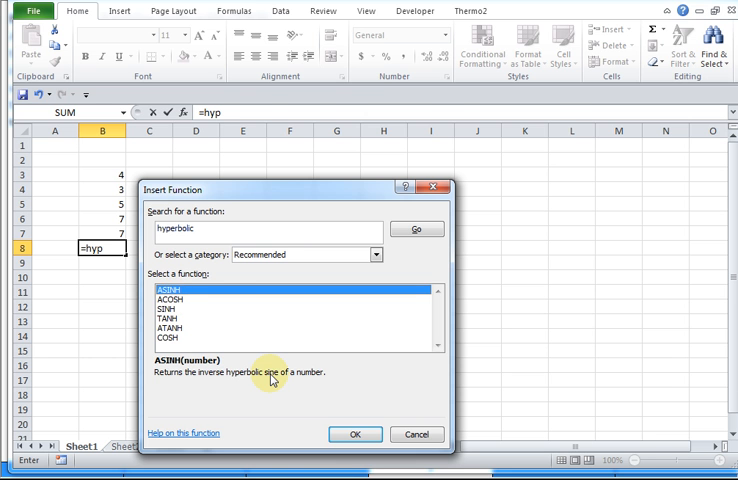
click(165, 309)
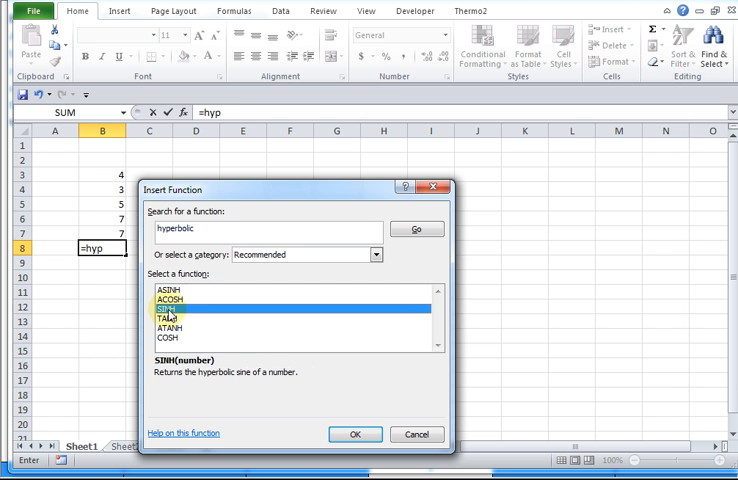
click(169, 317)
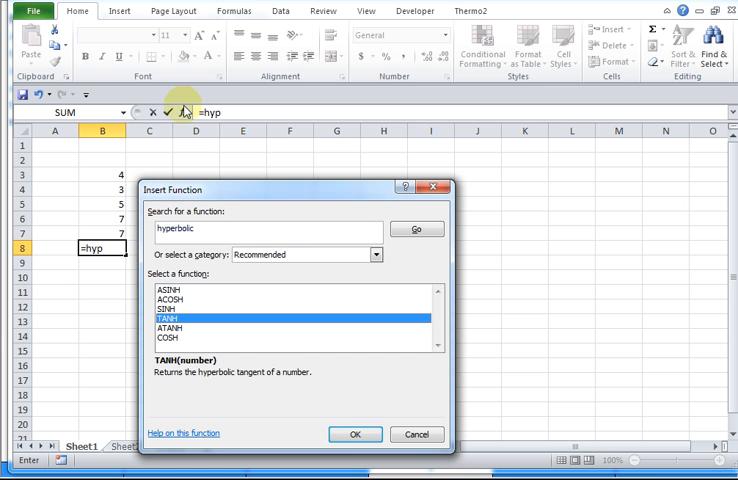
mouse_move(417, 434)
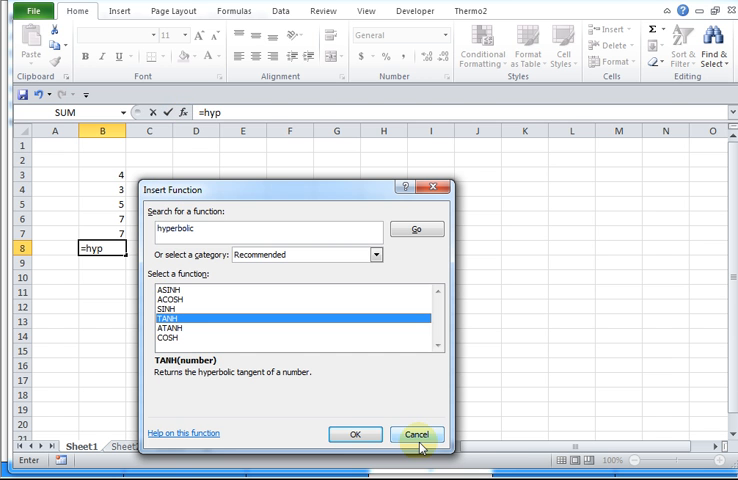
click(417, 434)
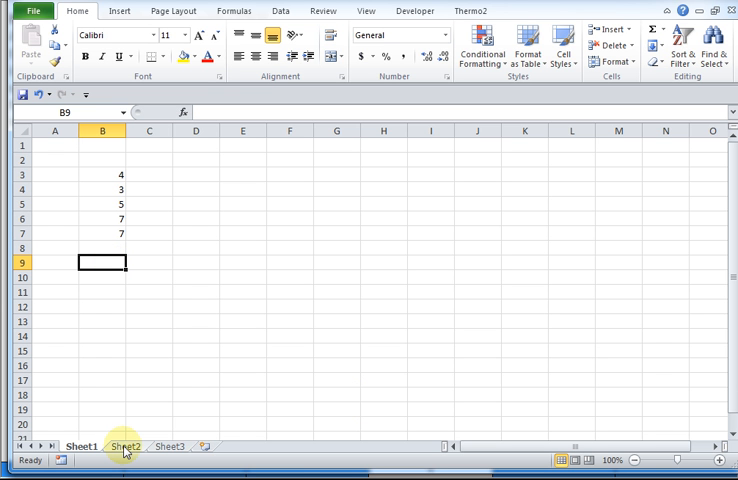
Go to the empty Sheet2 and select cell C4
click(78, 446)
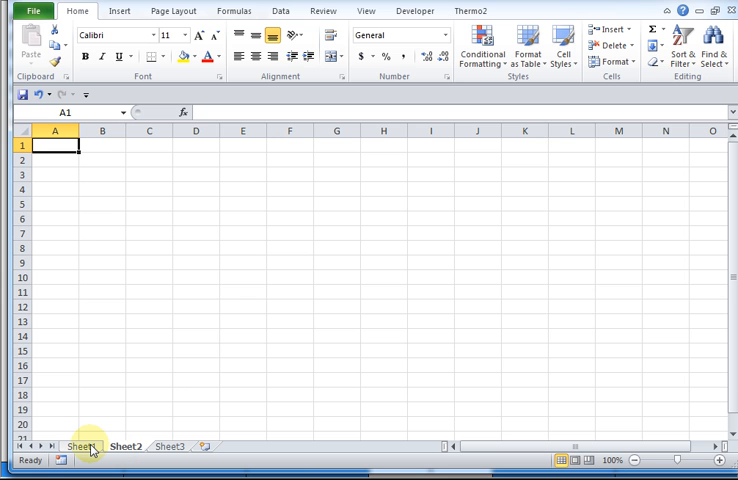
click(126, 446)
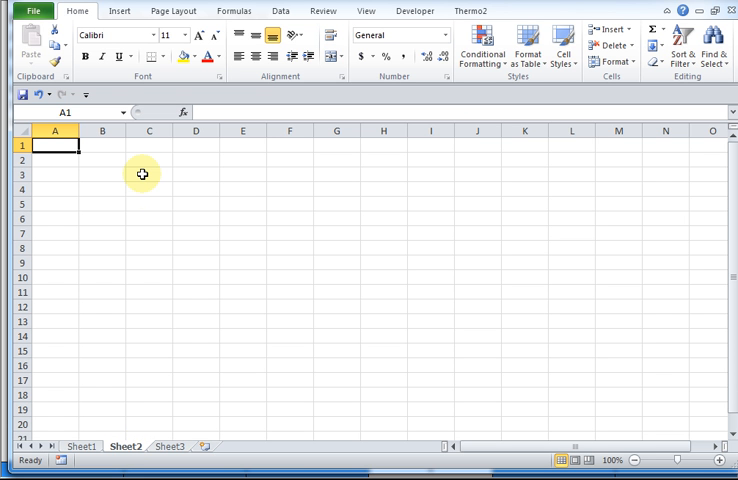
click(148, 189)
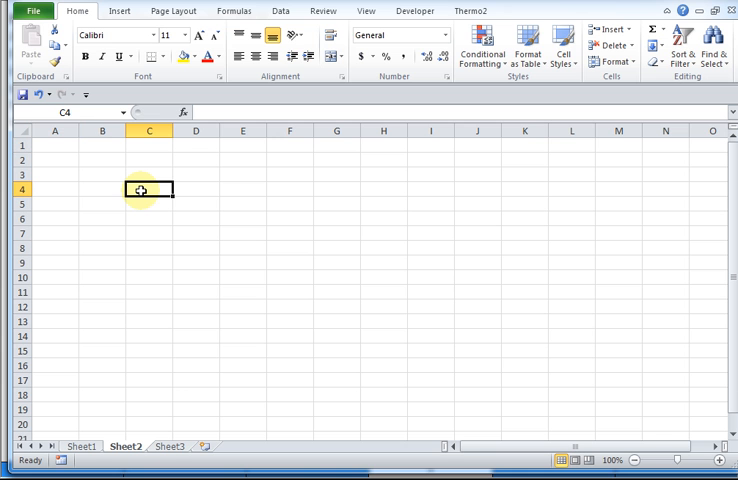